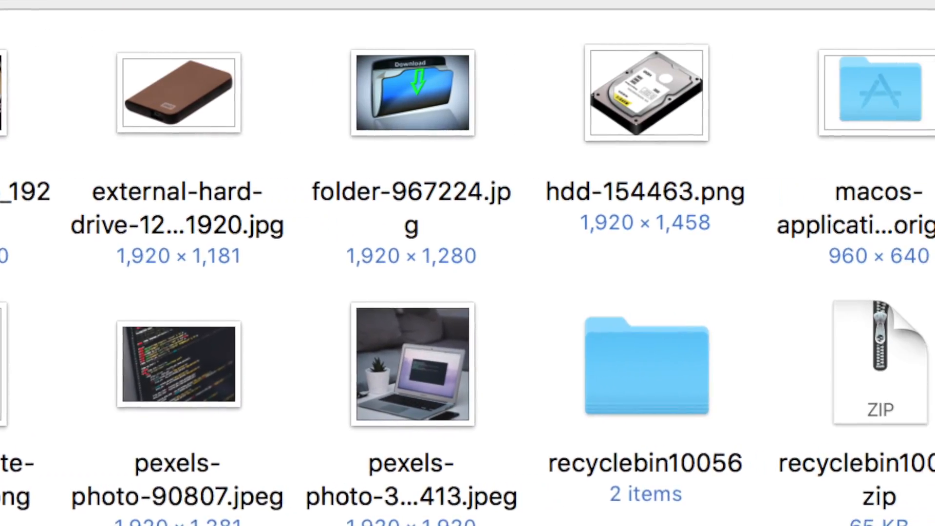
Step: Scroll through the Downloads folder's images, folders and ZIP file
scroll("right", 3)
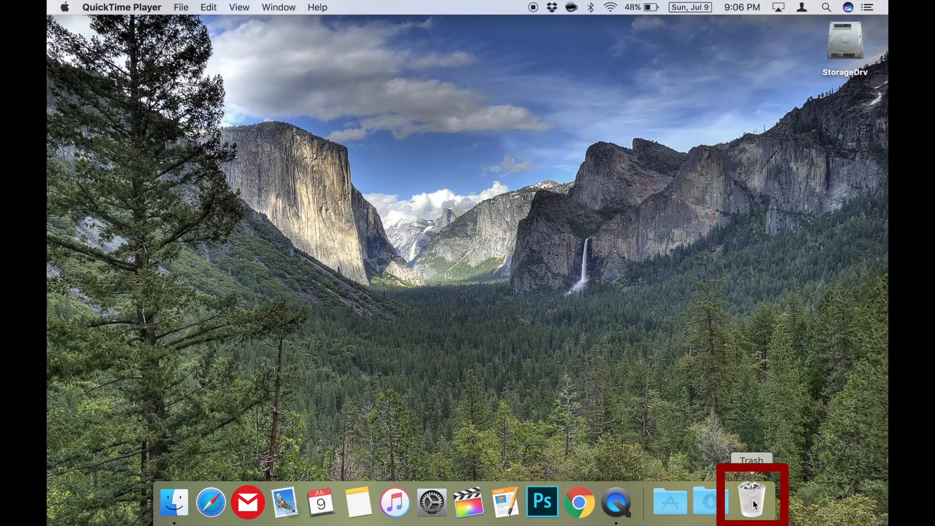
Step: Empty the three items from the Trash via the Dock and confirm erasing
right_click(752, 502)
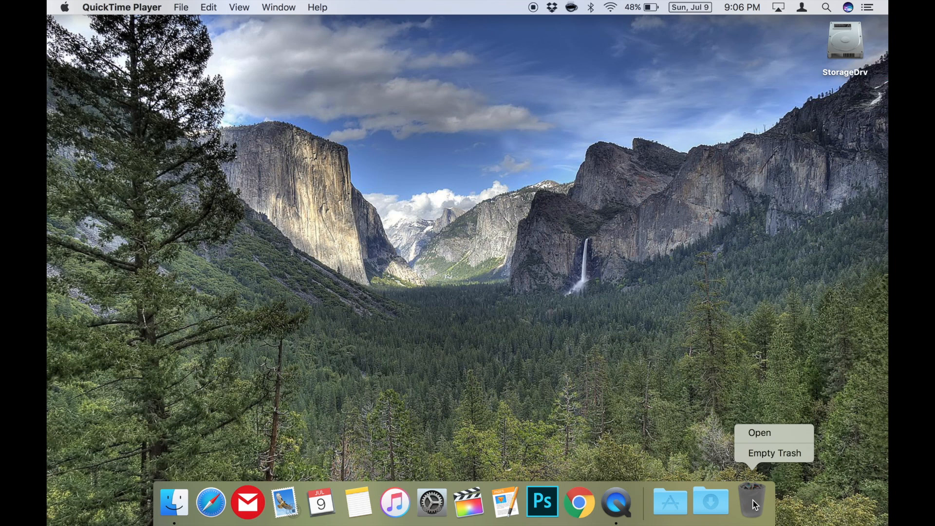
mouse_move(774, 452)
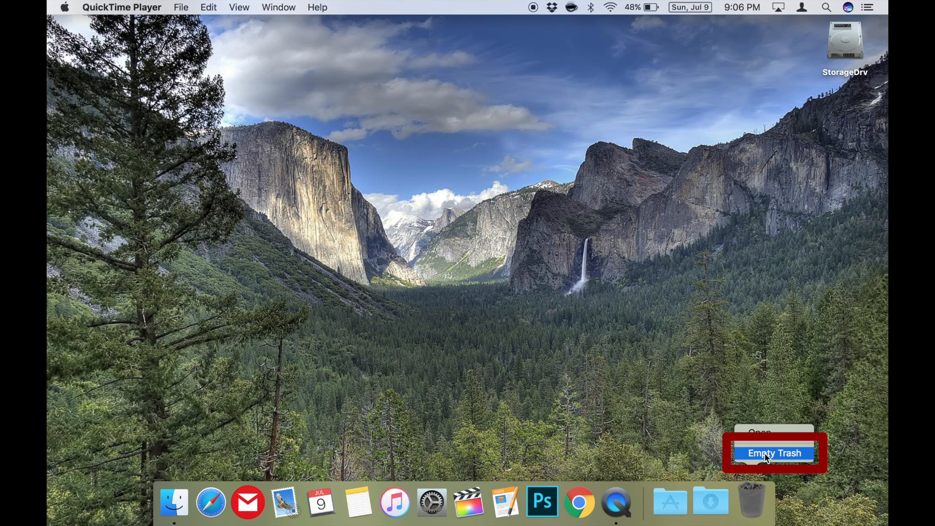
left_click(773, 452)
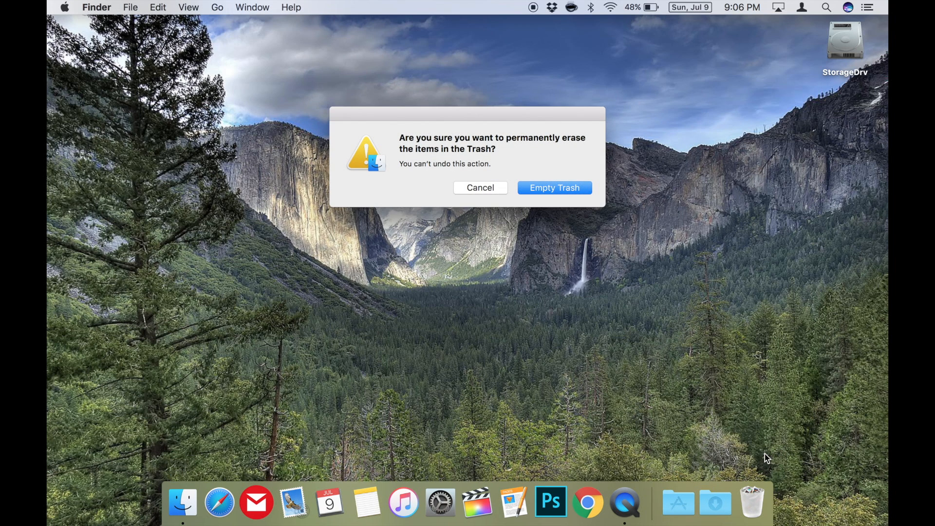
mouse_move(578, 214)
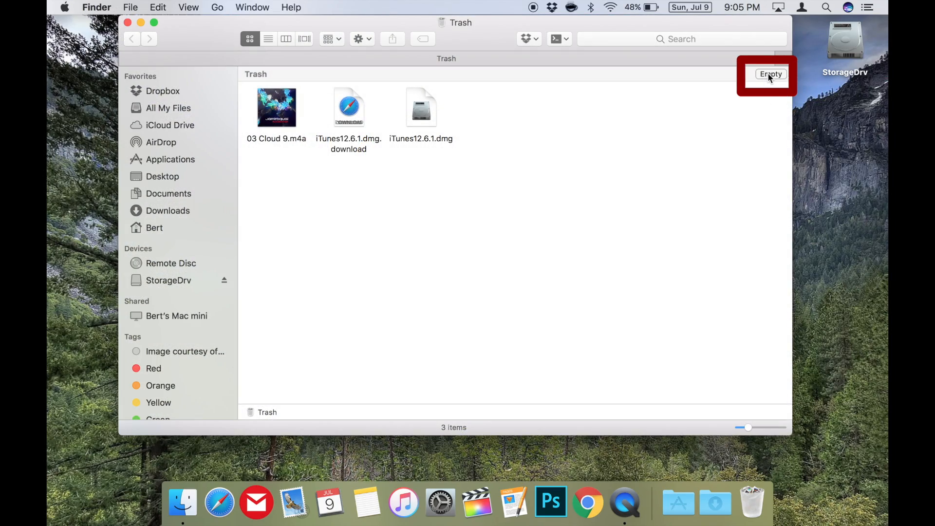
left_click(770, 74)
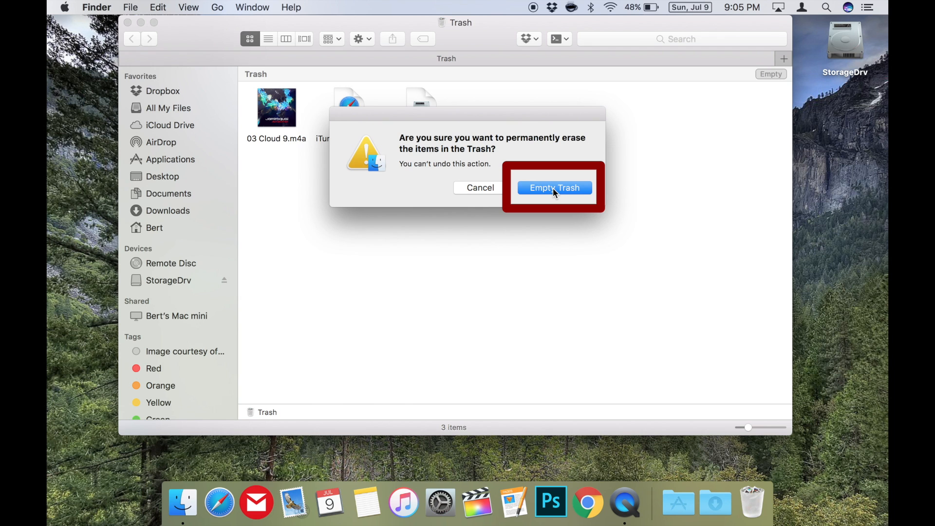
mouse_move(554, 188)
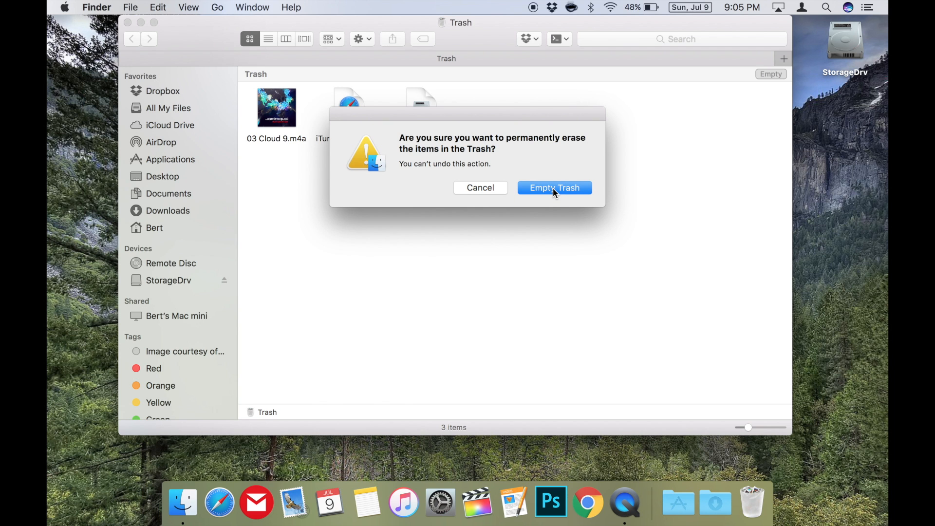
left_click(554, 187)
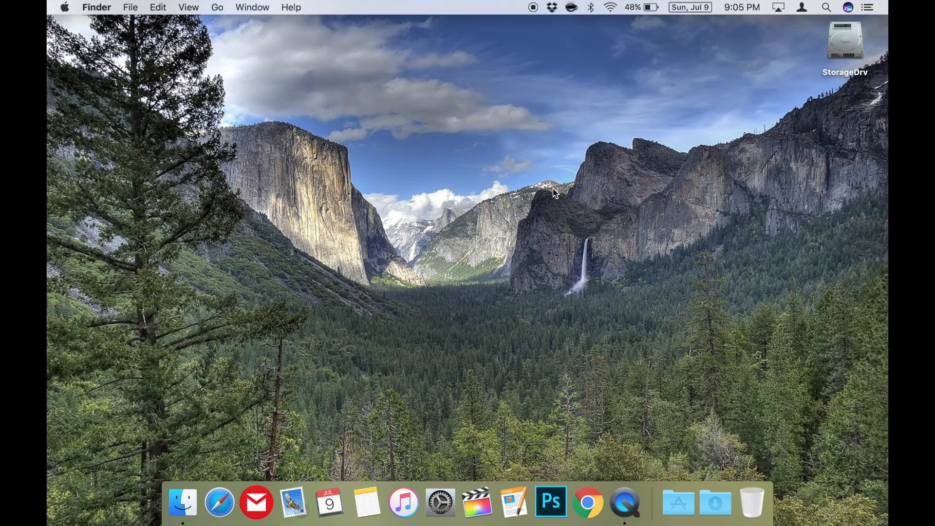
left_click(183, 503)
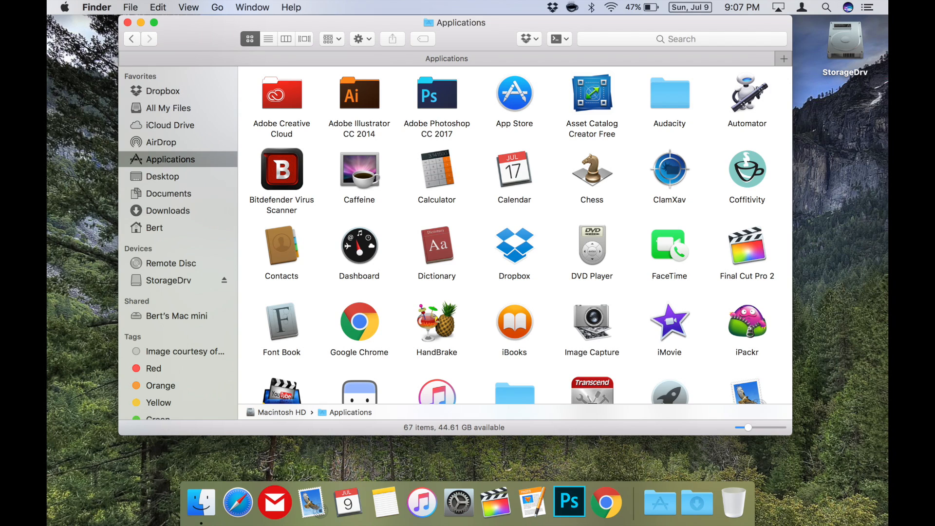
Step: Show Applications in List view and scroll through app sizes, including Final Cut Pro 2
left_click(268, 39)
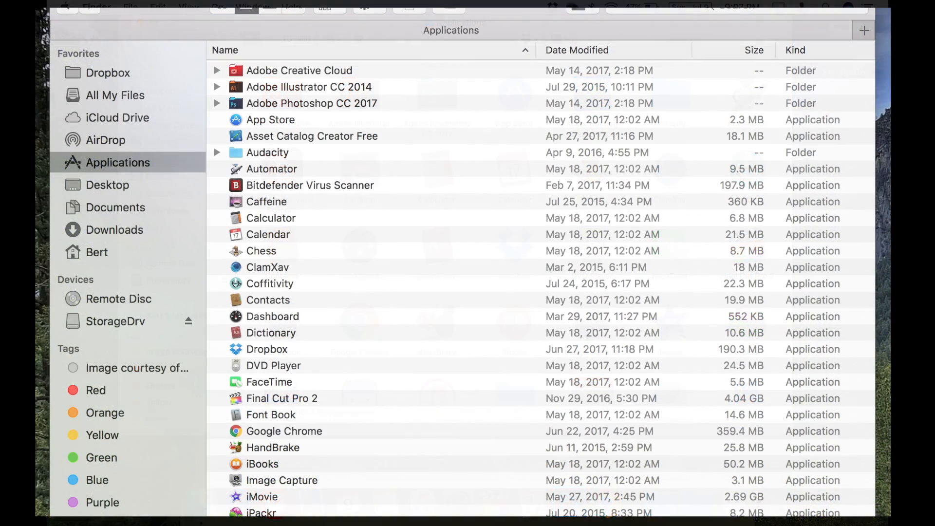
scroll("down", 3)
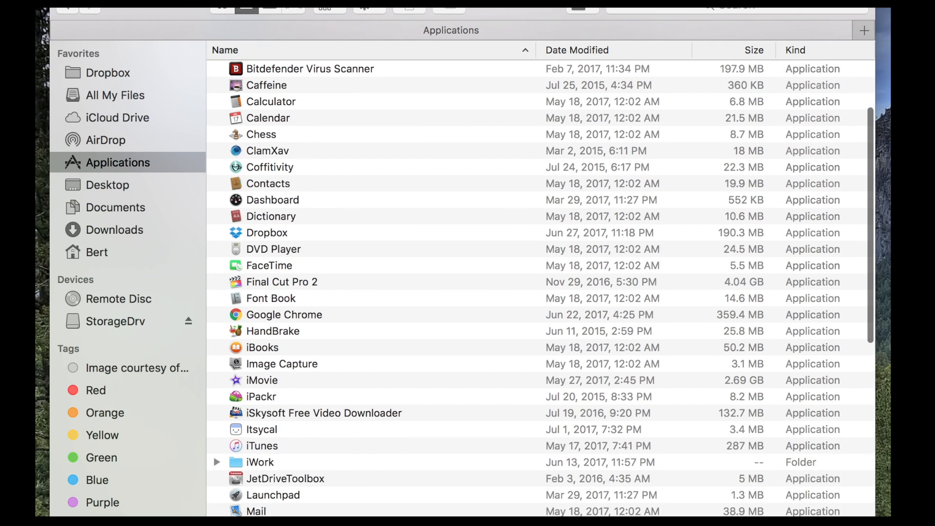
scroll("down", 3)
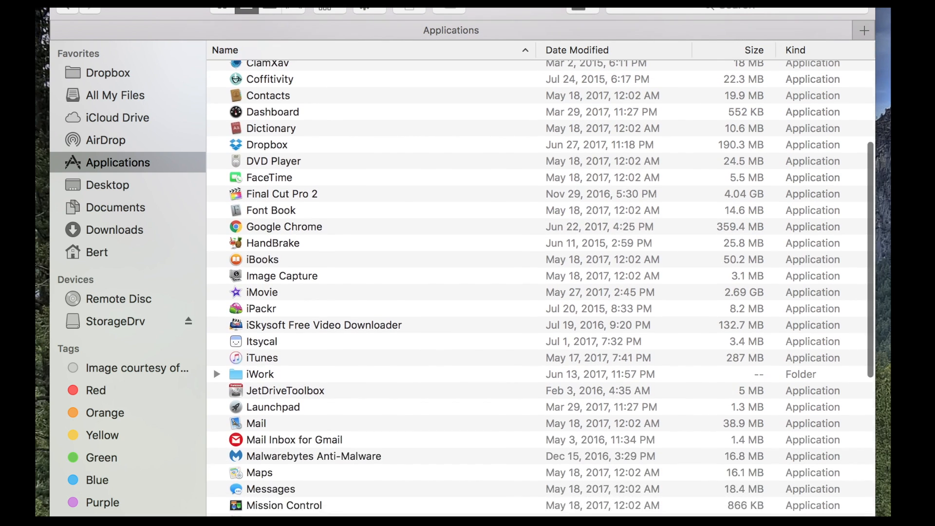
scroll("down", 3)
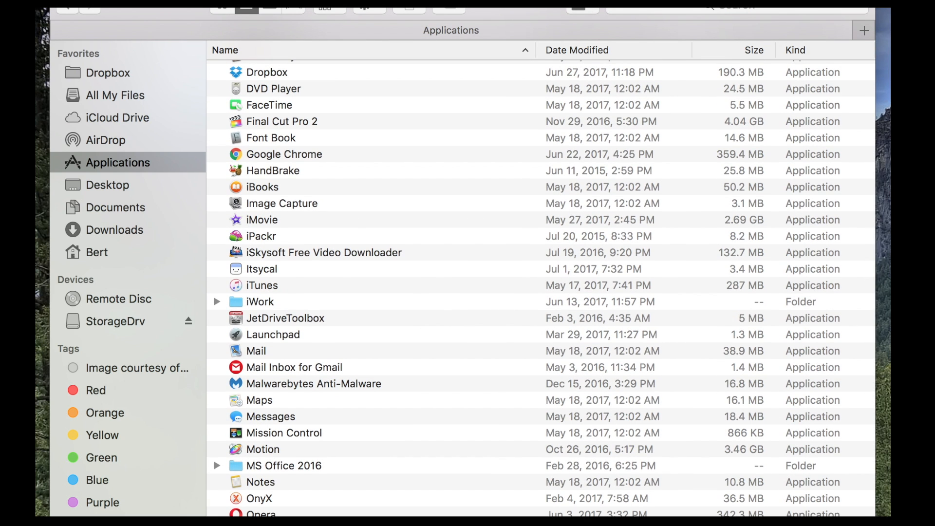
scroll("down", 3)
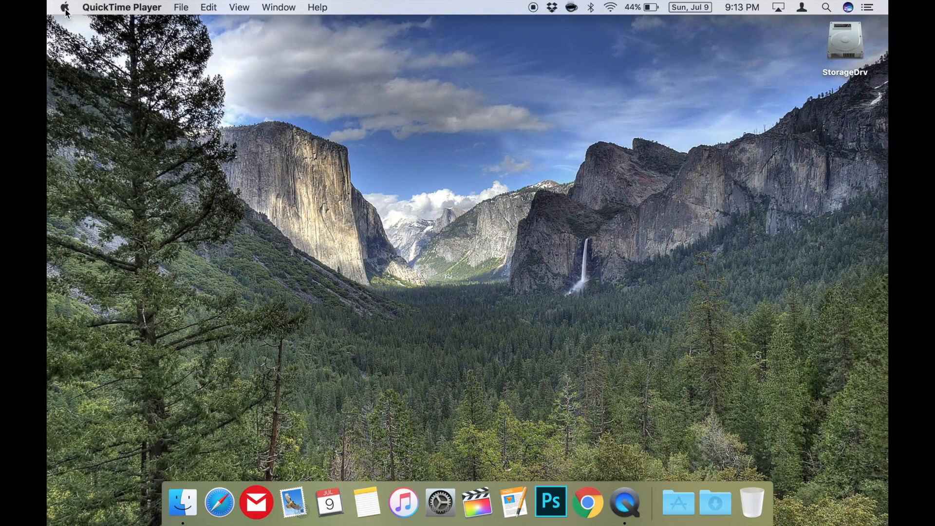
Step: Choose Restart from the Apple menu
left_click(64, 7)
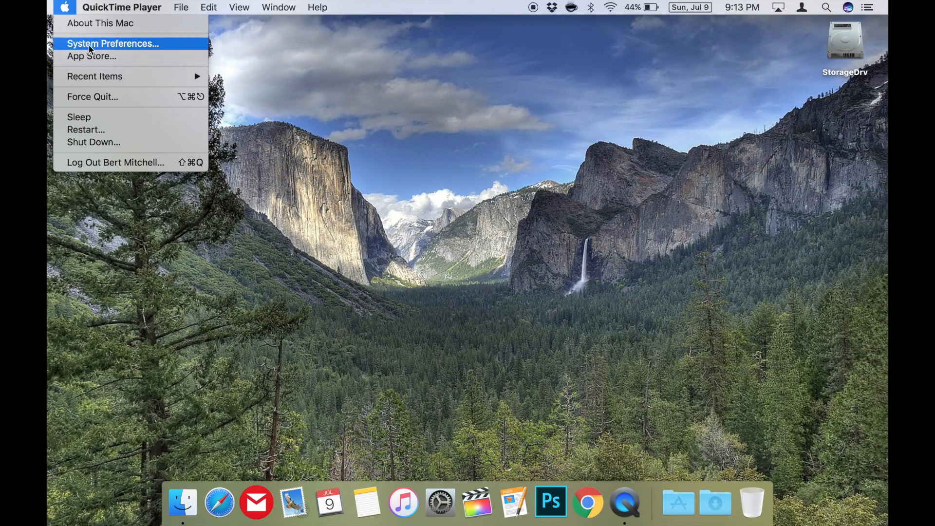
mouse_move(86, 130)
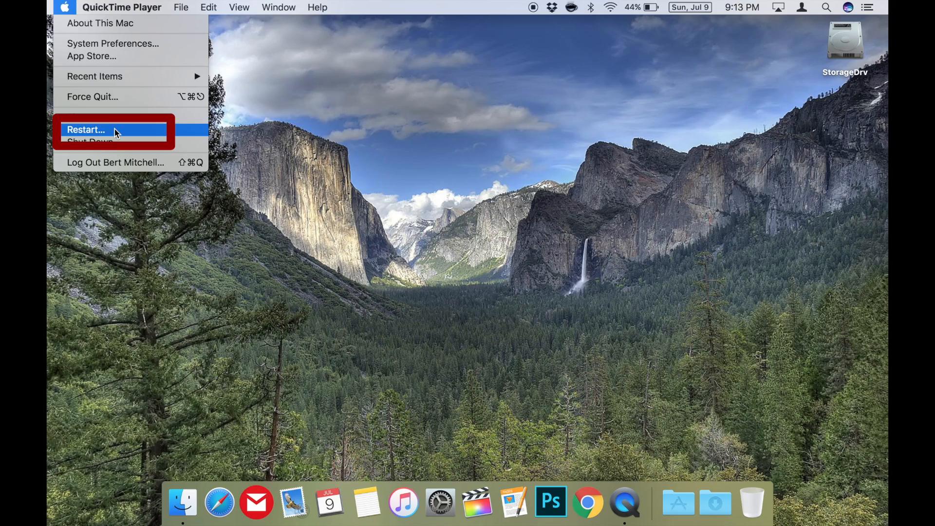
left_click(85, 129)
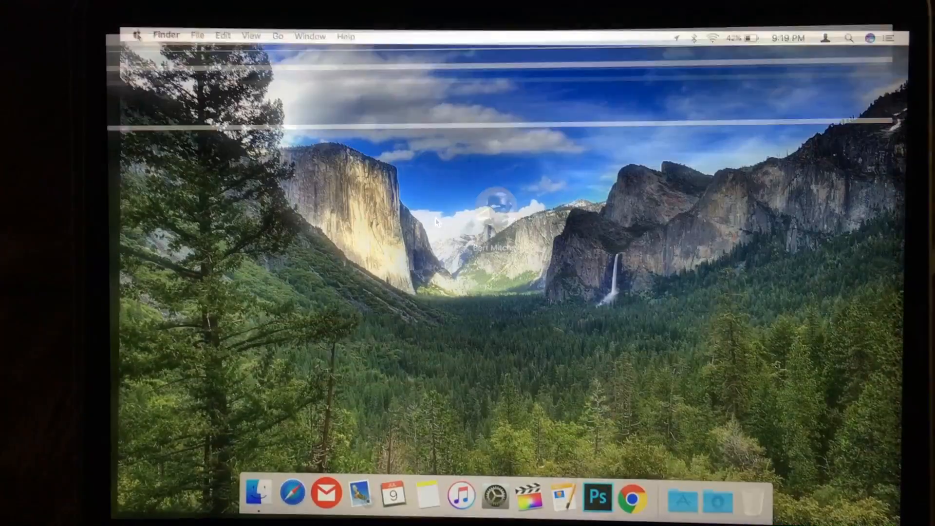
Step: Log back in and restart the computer again to clear caches
left_click(147, 31)
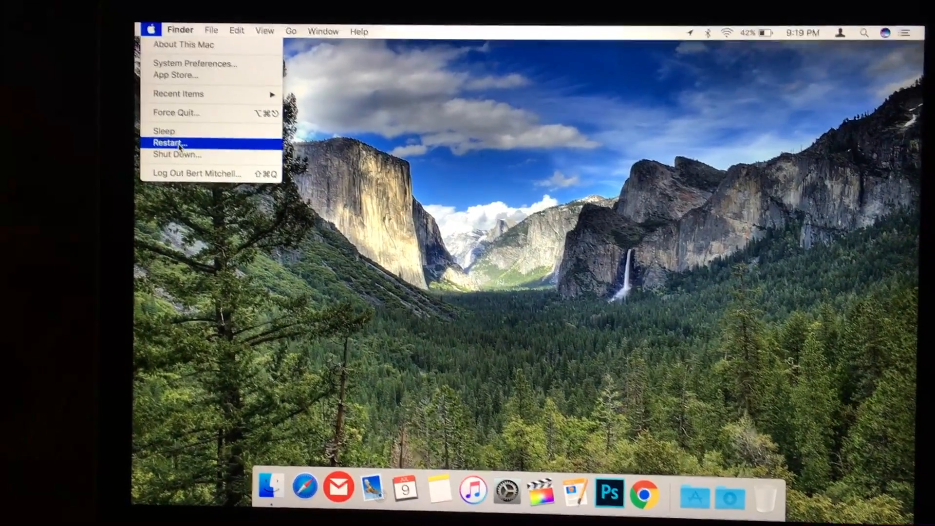
left_click(168, 142)
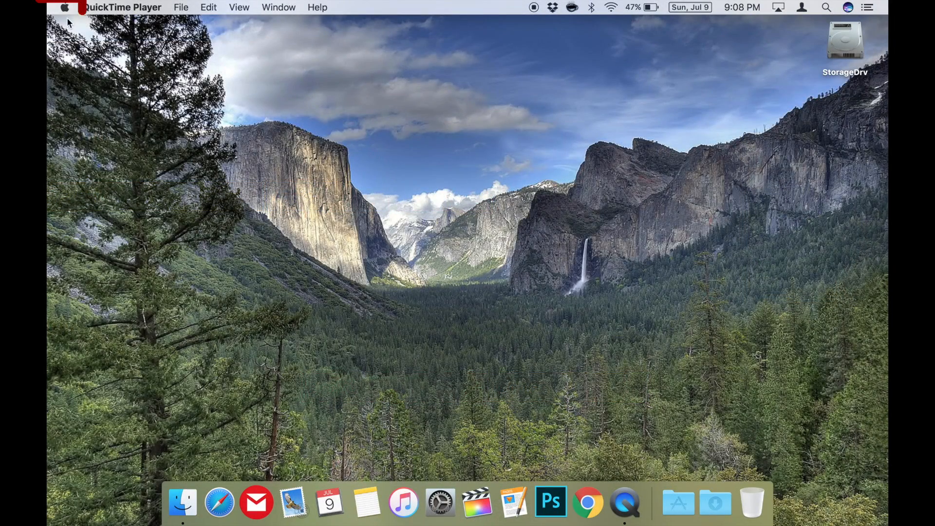
Step: Open About This Mac, go to Storage, and click Manage for Macintosh HD
left_click(64, 8)
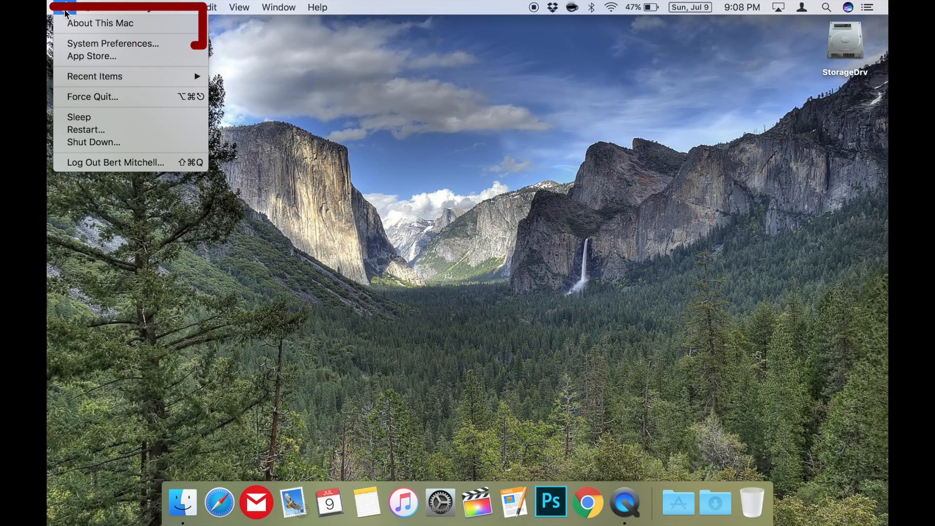
left_click(101, 23)
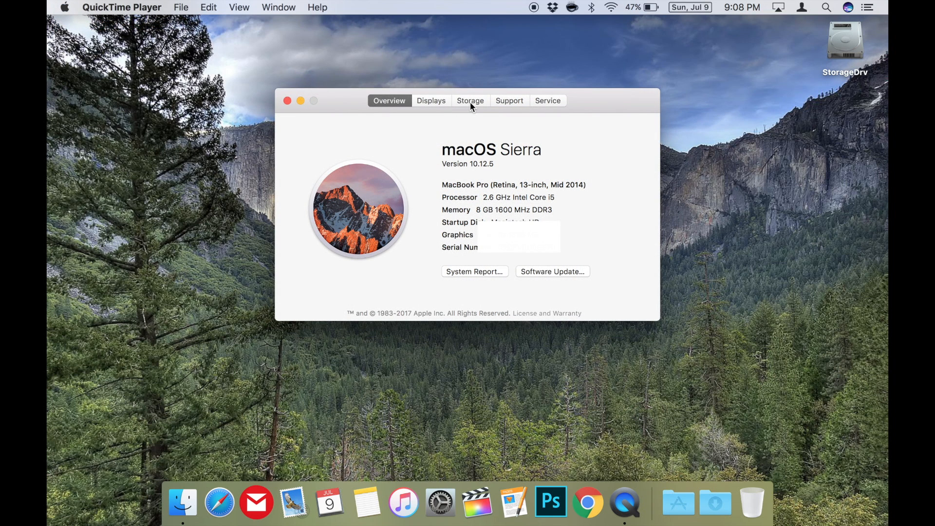
left_click(470, 100)
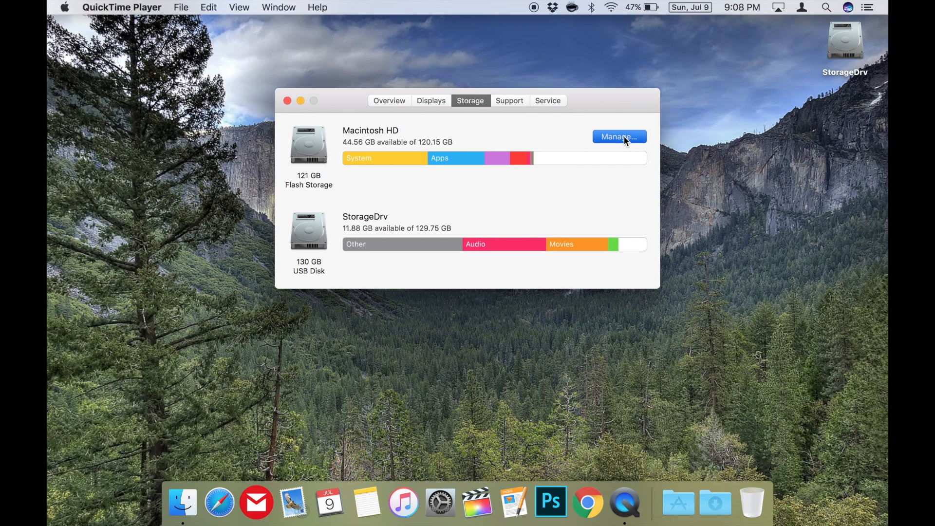
left_click(618, 136)
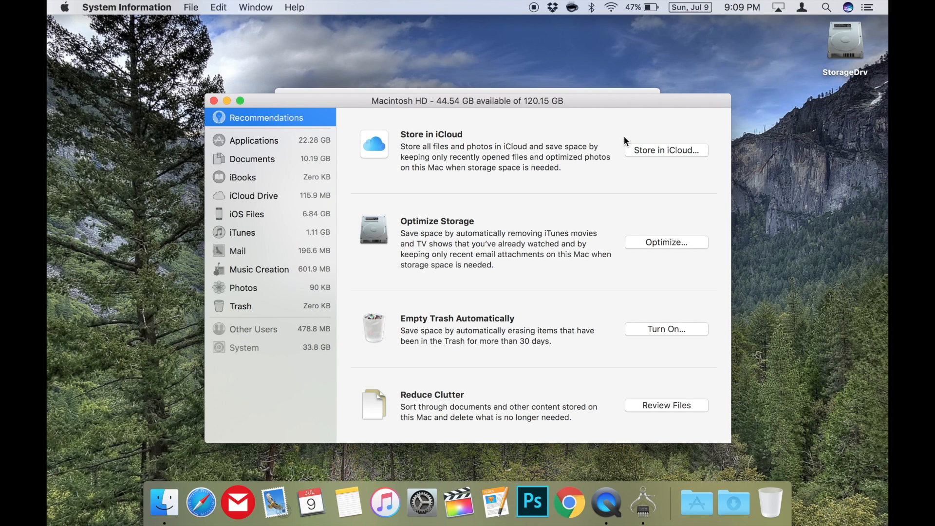
mouse_move(851, 257)
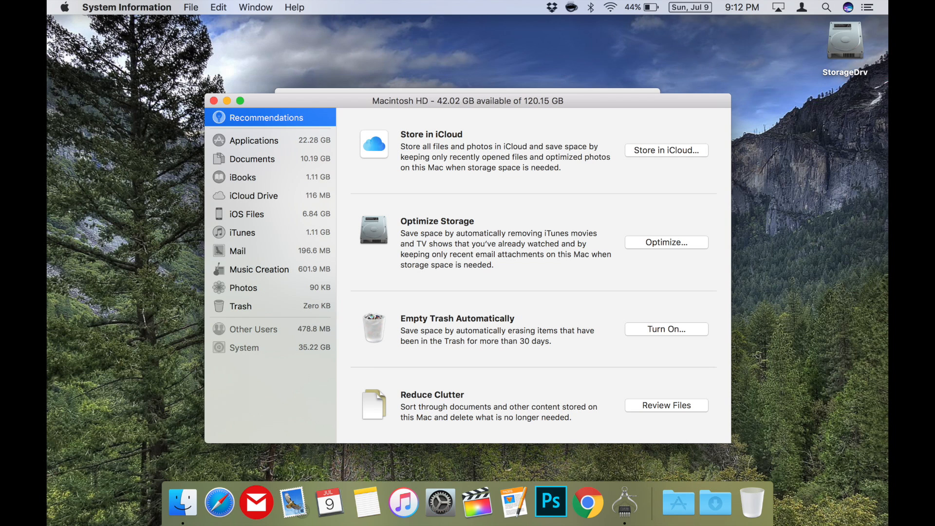
Step: Under Documents' Large Files, select and delete the 852.4 MB Killjoys episode
left_click(251, 158)
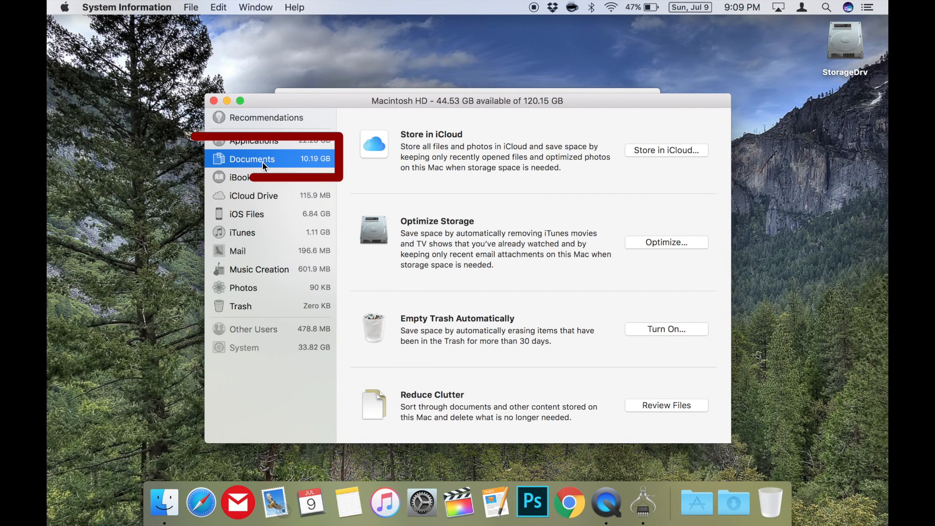
left_click(251, 158)
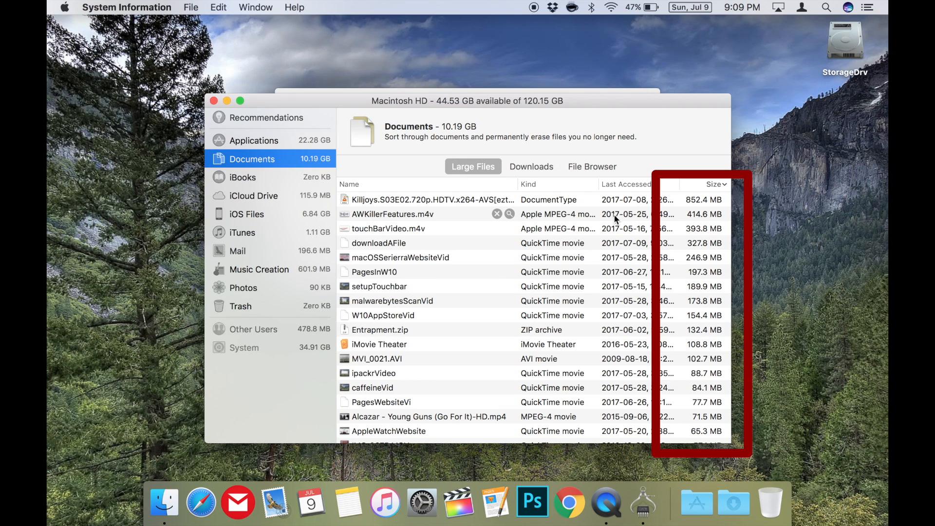
left_click(417, 199)
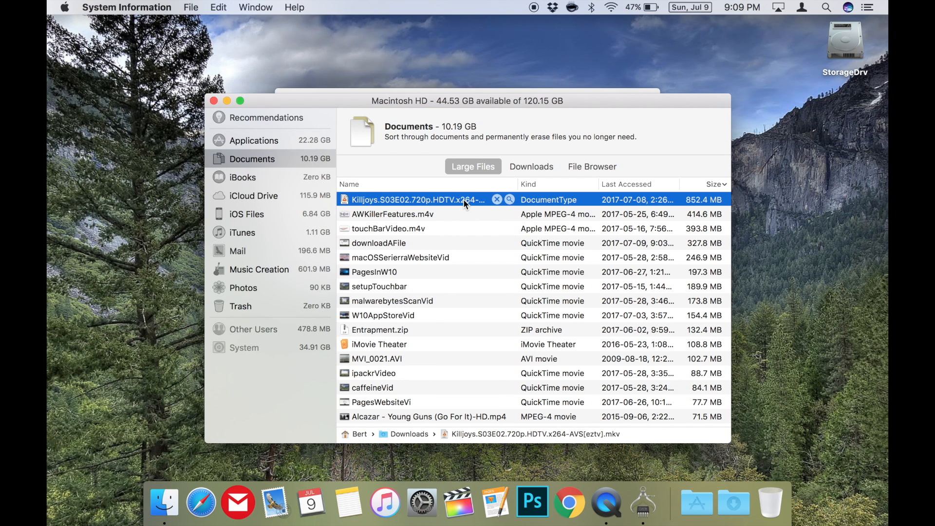
left_click(496, 199)
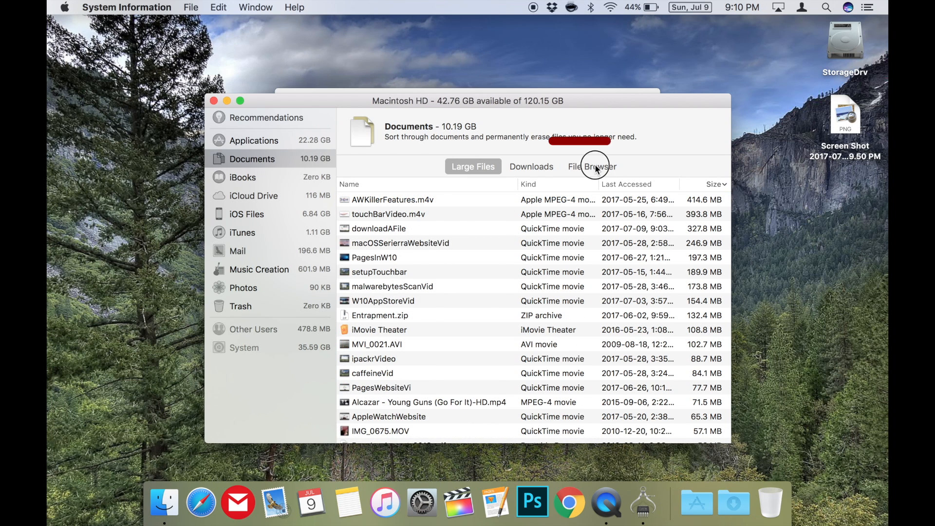
Step: In File Browser, expand the 24.2 GB Library folder and scroll its subfolders
left_click(591, 166)
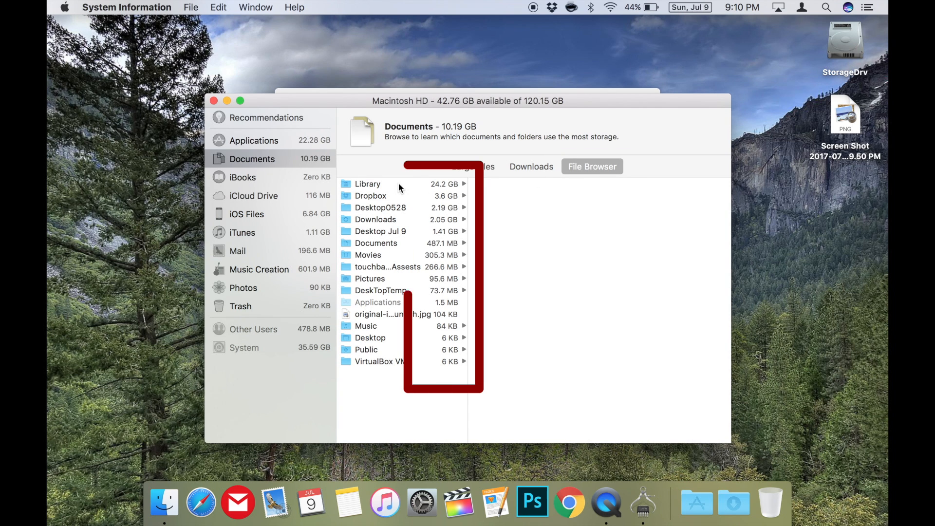
left_click(367, 183)
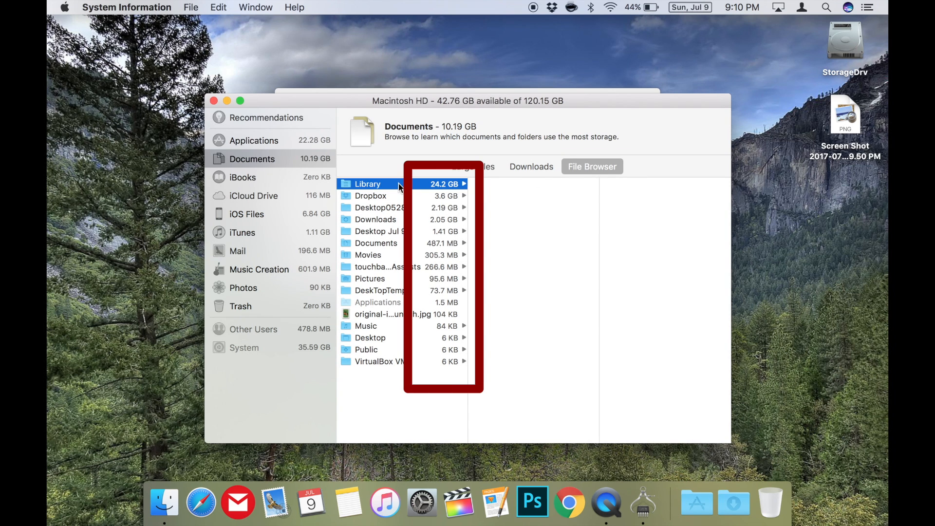
left_click(463, 183)
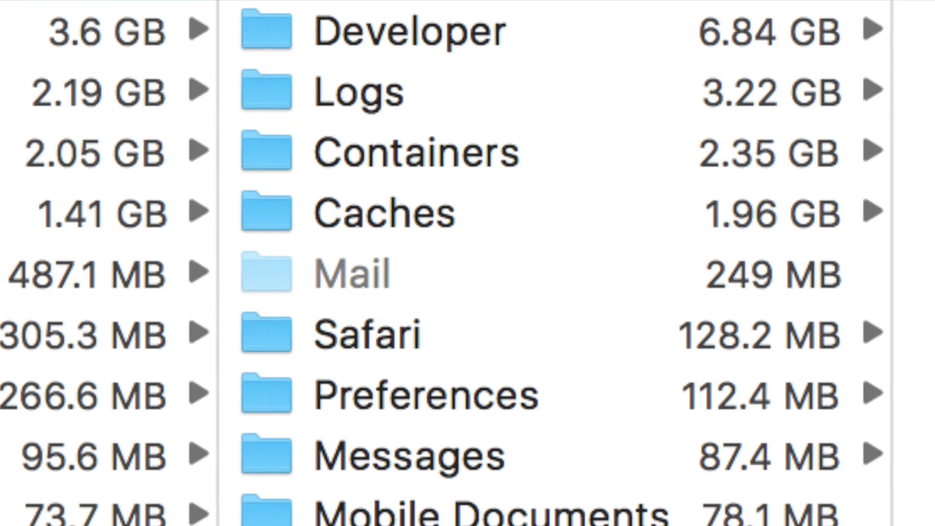
scroll("down", 3)
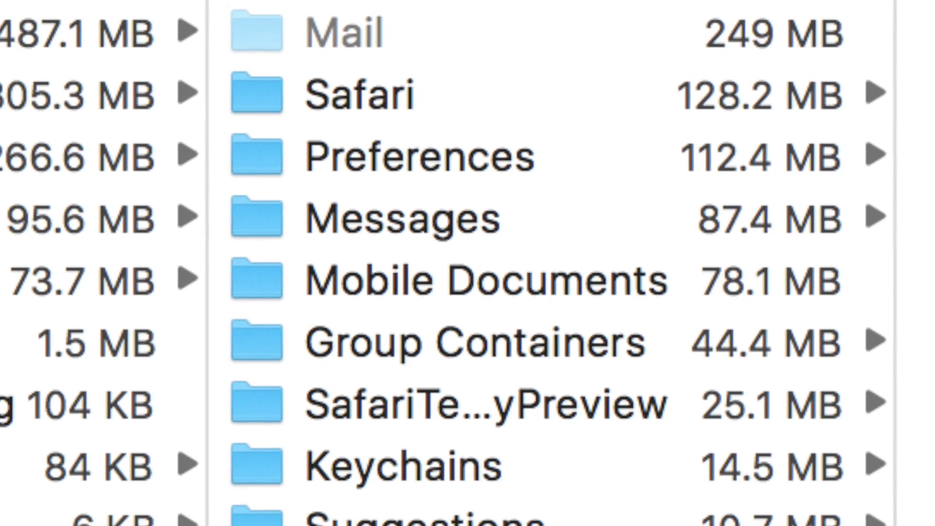
scroll("down", 3)
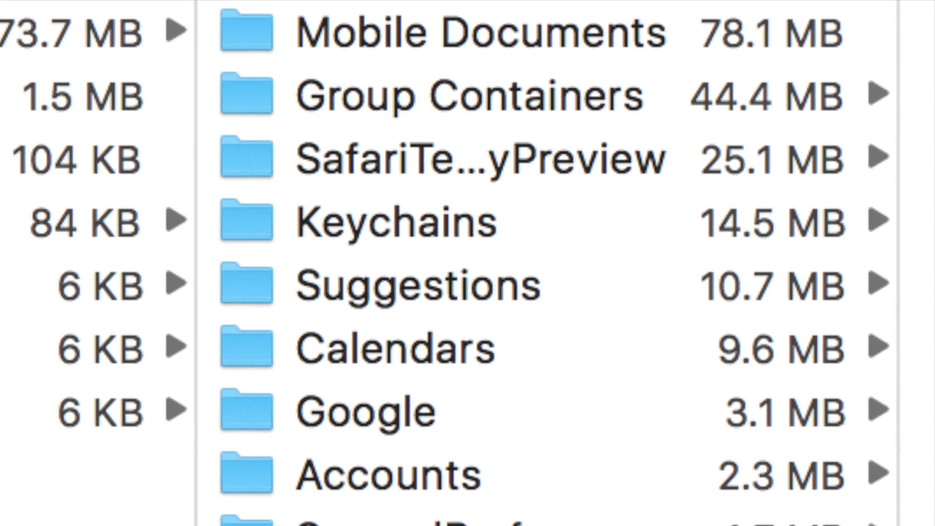
scroll("down", 3)
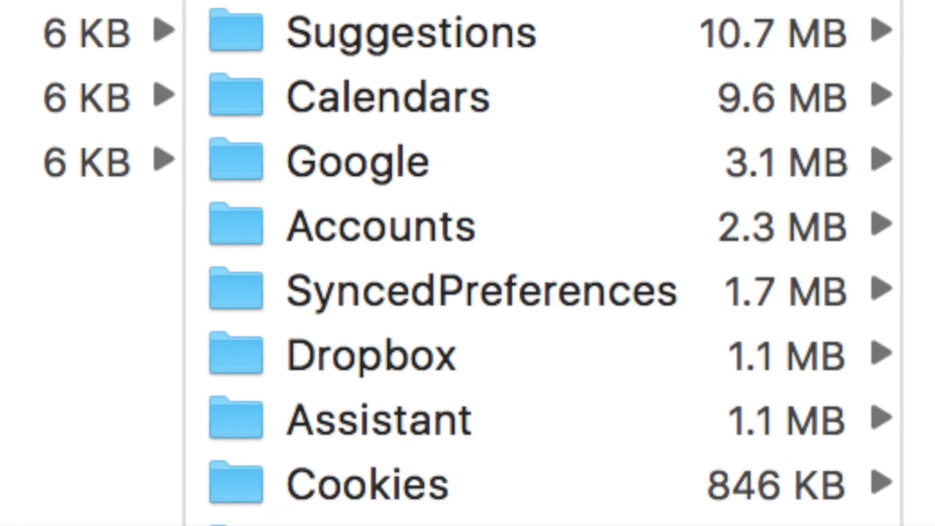